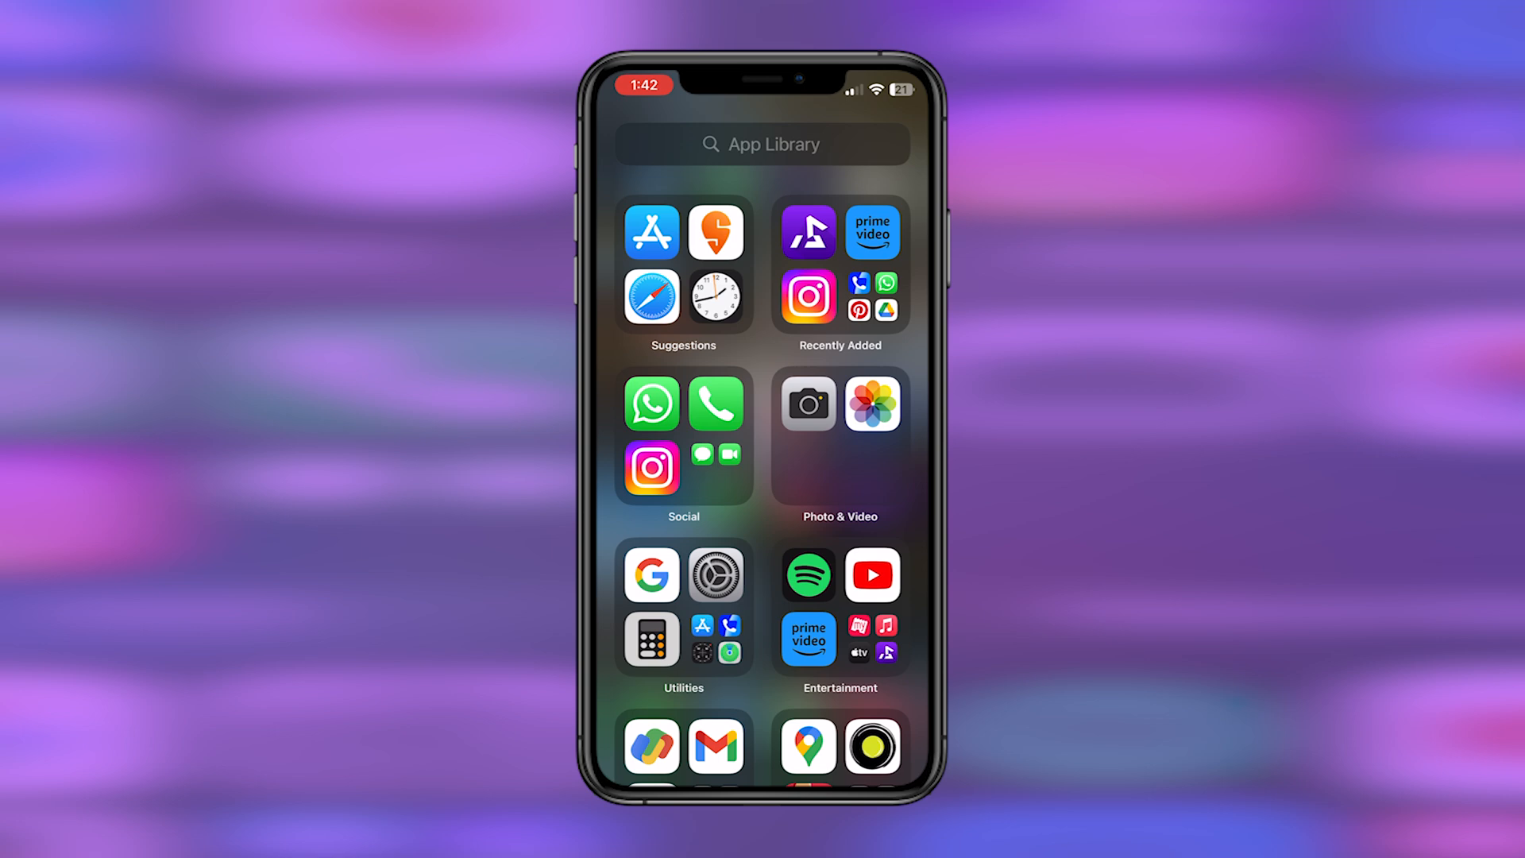
- Scroll the App Library to reach the Files app for iCloud Drive
{"action": "scroll", "scroll_direction": "down", "scroll_amount": 3}
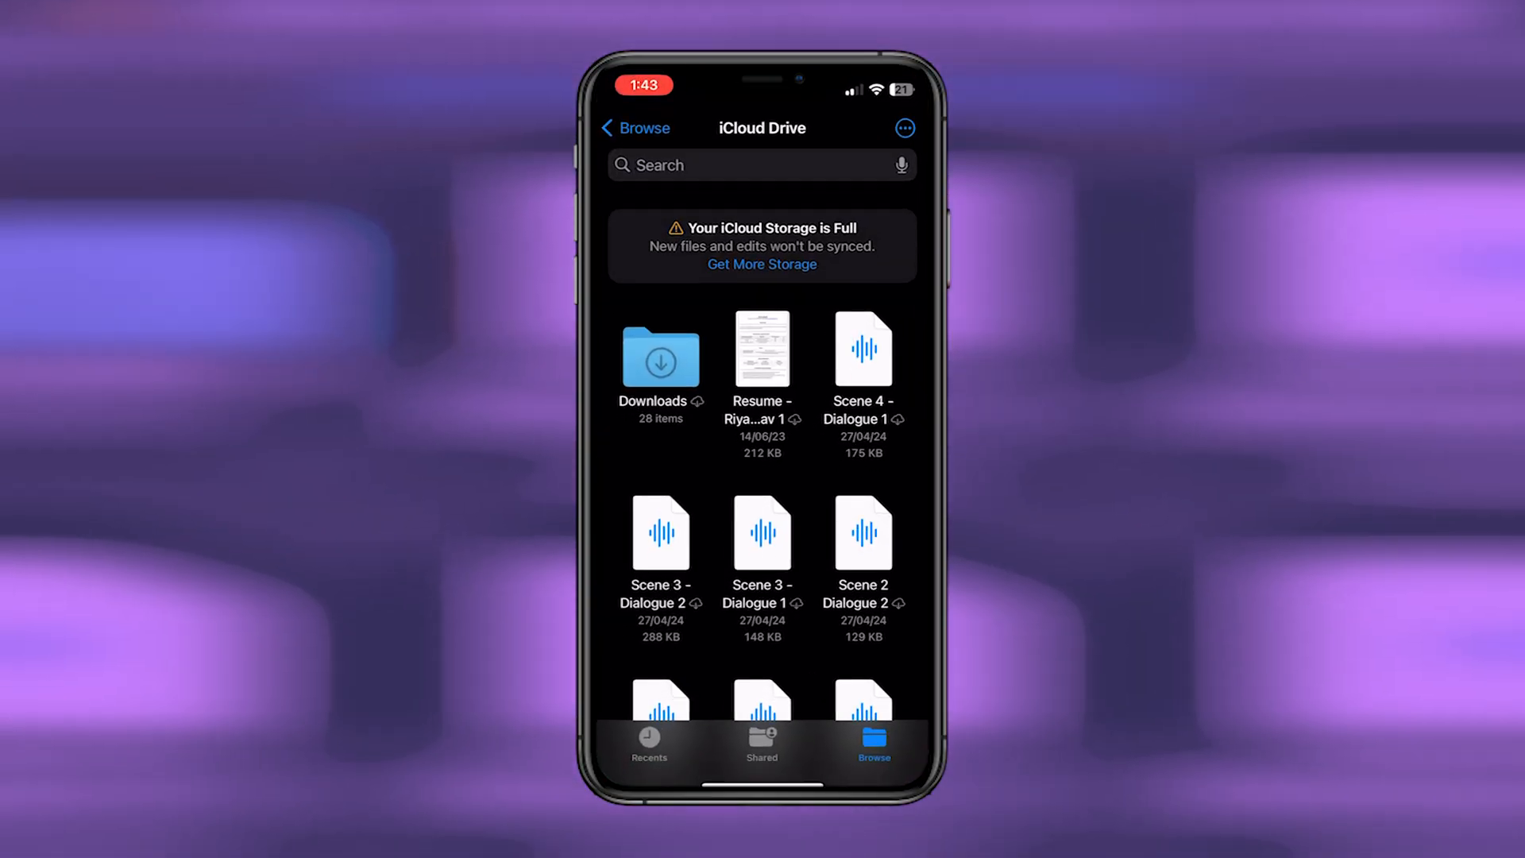
- Unzip the Zelda archive in Downloads so the Legend of Zelda .gba file appears
{"action": "left_click", "coordinate": [661, 349]}
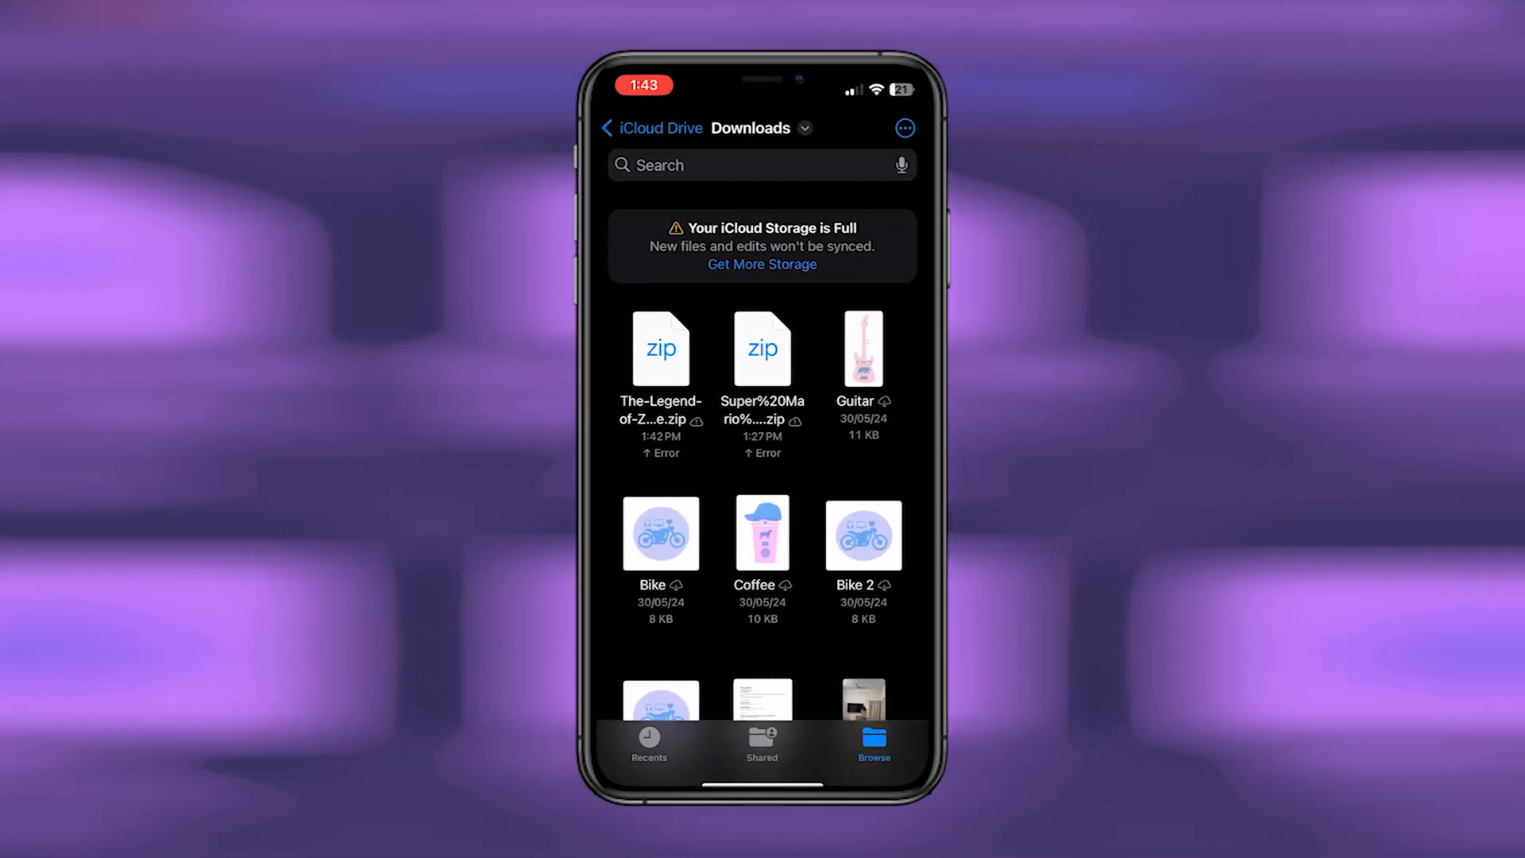
{"action": "left_click", "coordinate": [661, 349]}
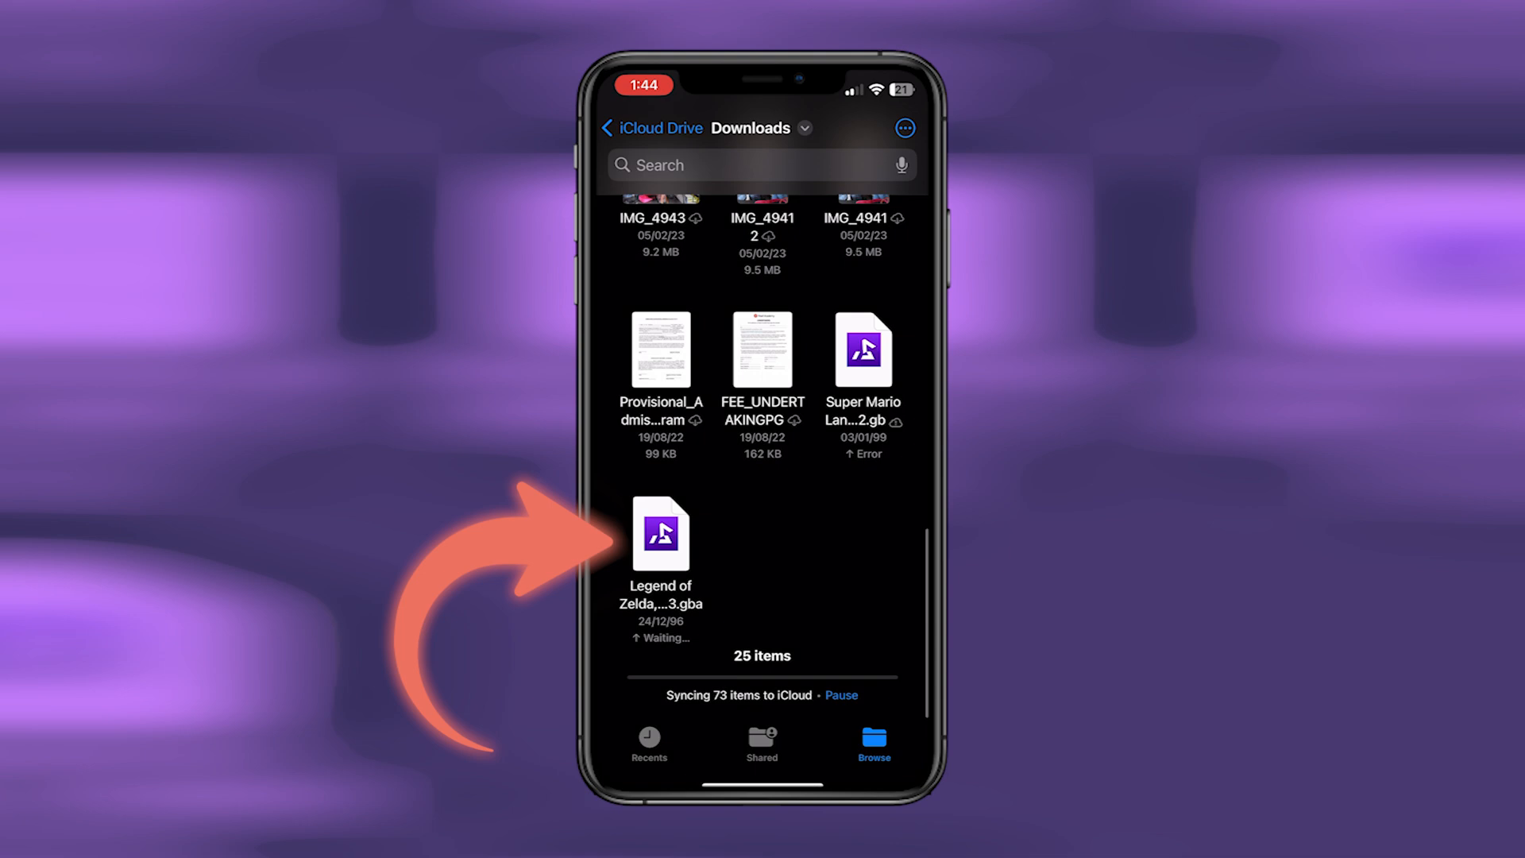
- Import the Zelda .gba into Delta's GBA library and launch The Minish Cap
{"action": "scroll", "scroll_direction": "down", "scroll_amount": 3}
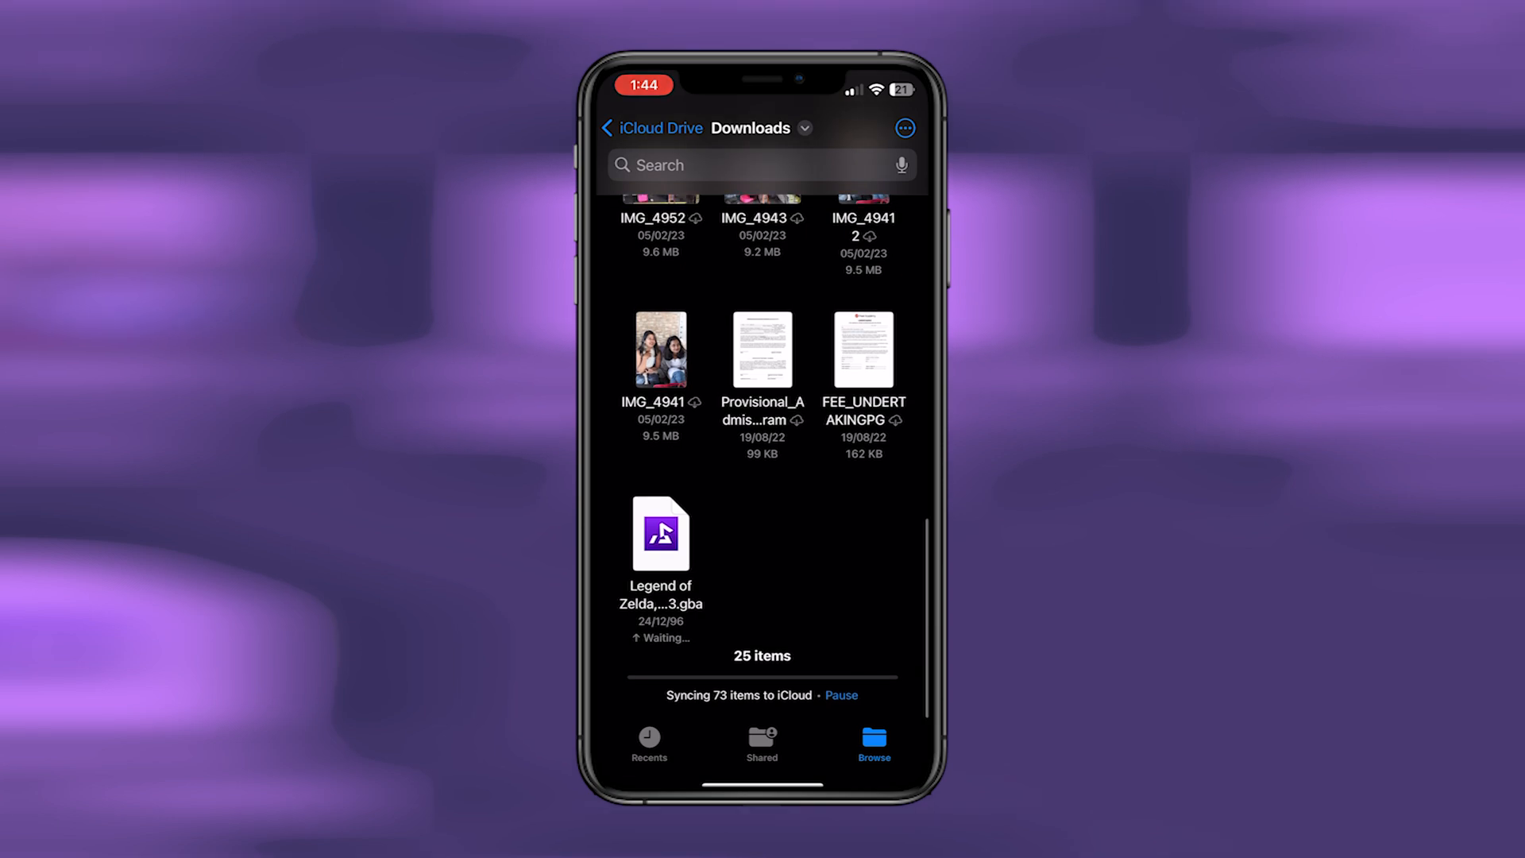
{"action": "left_click", "coordinate": [659, 532]}
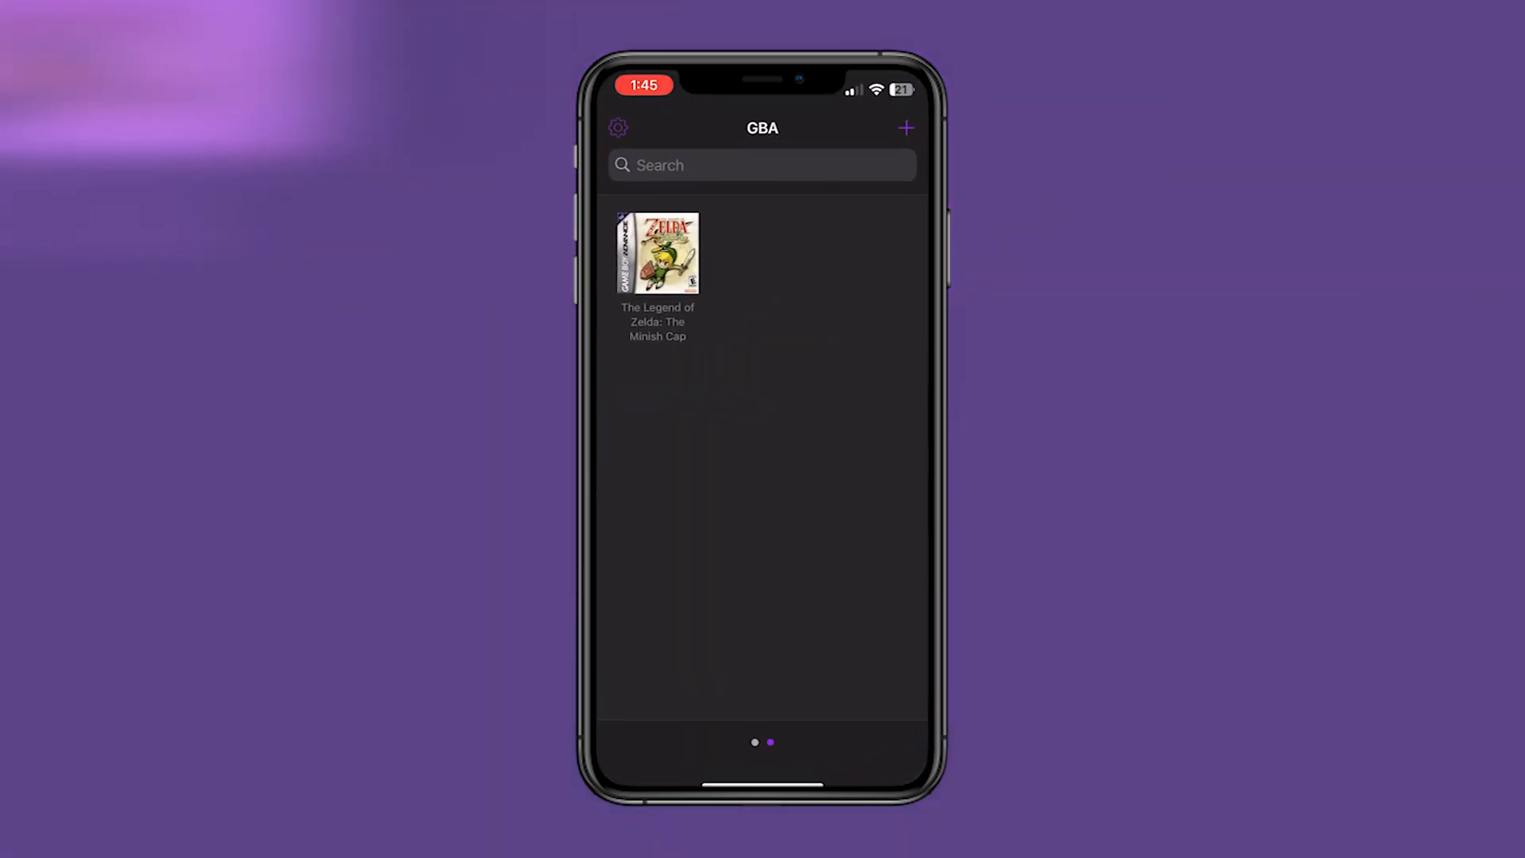
{"action": "left_click", "coordinate": [658, 253]}
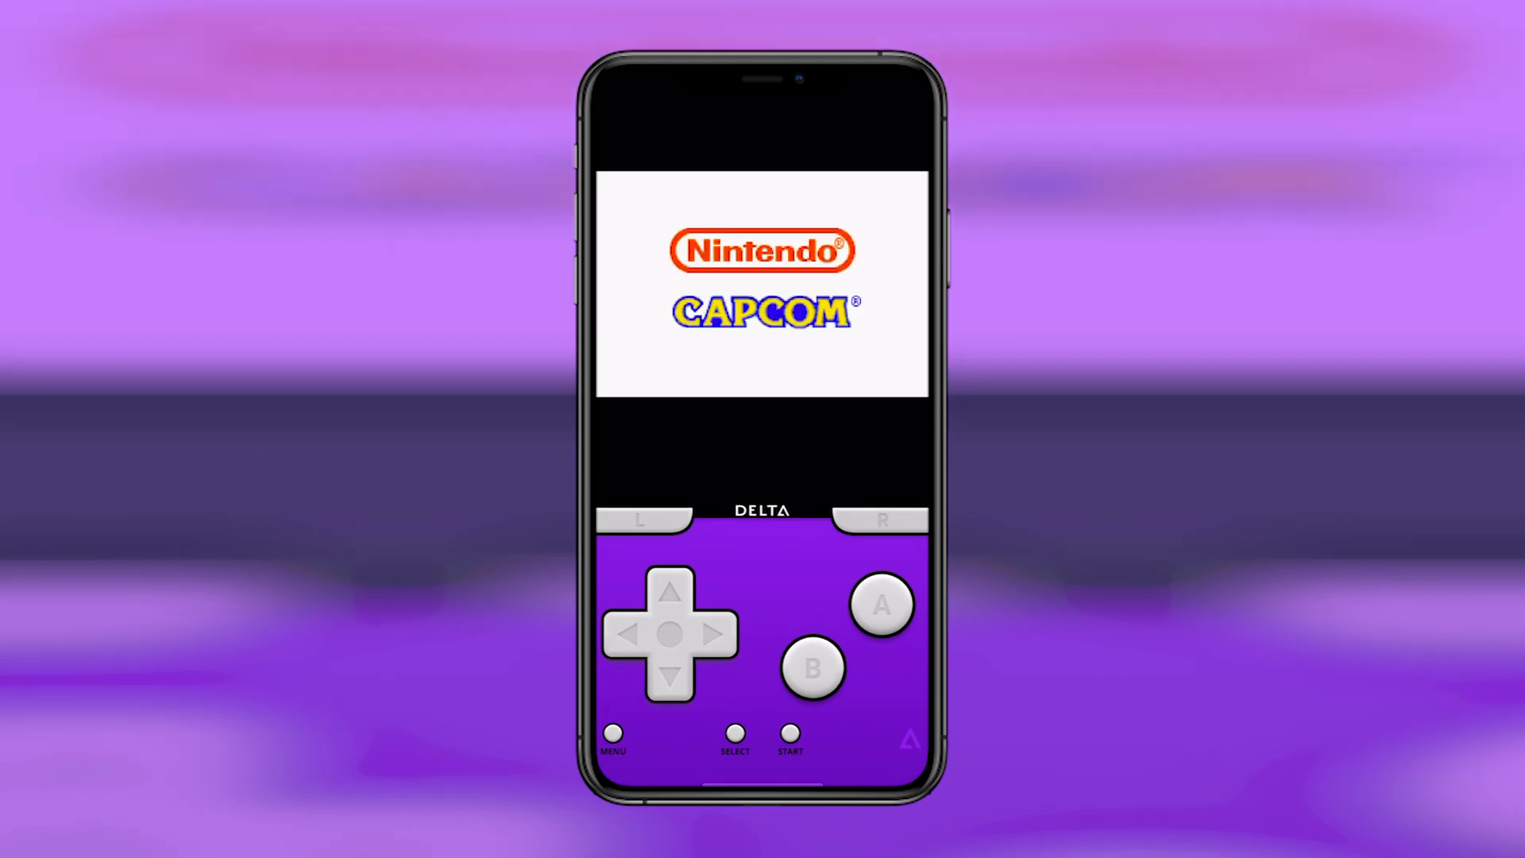